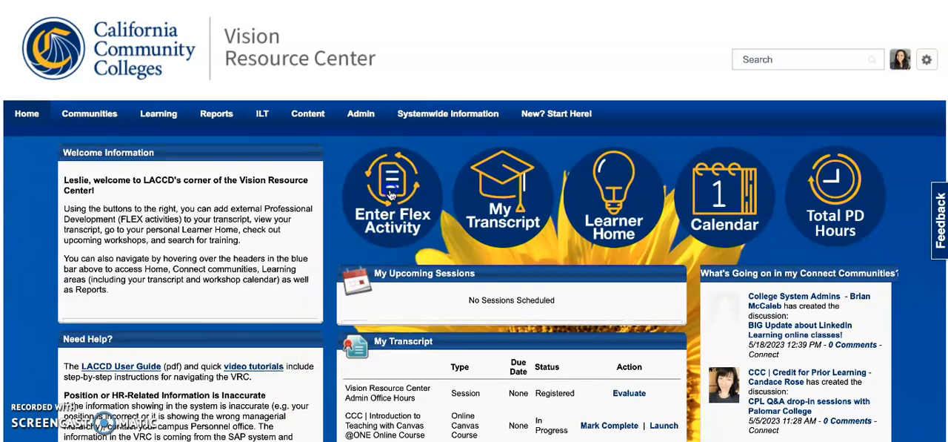
Step: Start an Enter Flex Activity entry from the home page and reach the Title field
left_click(391, 194)
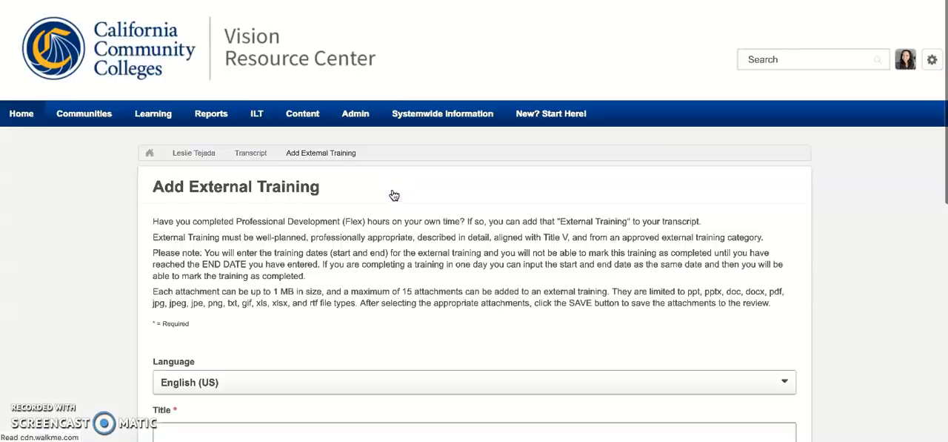
scroll("down", 3)
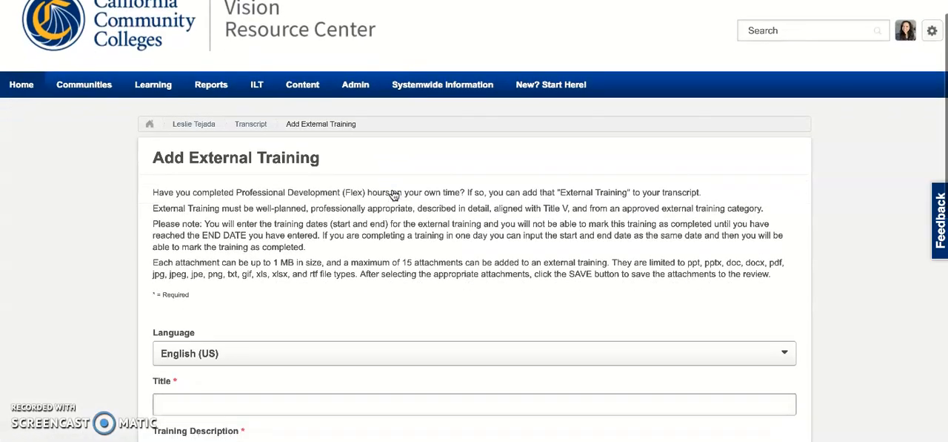
scroll("down", 3)
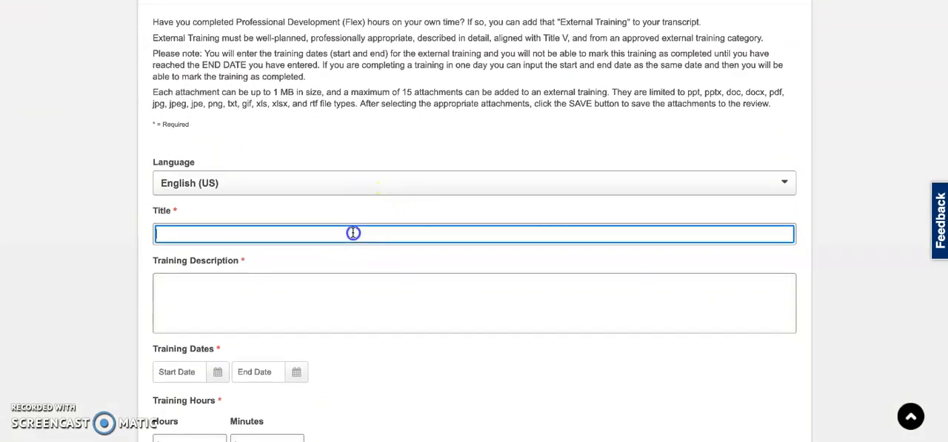
Step: Enter the training title 'Title' and a brief description
type("Titl")
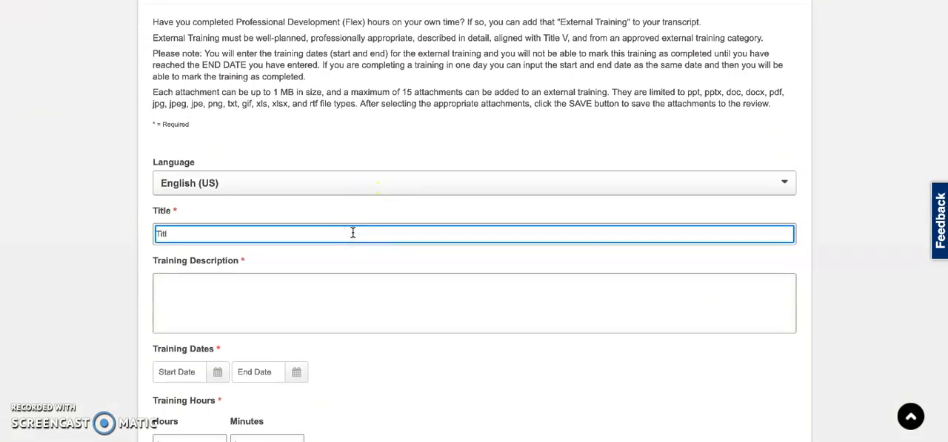
type("bre")
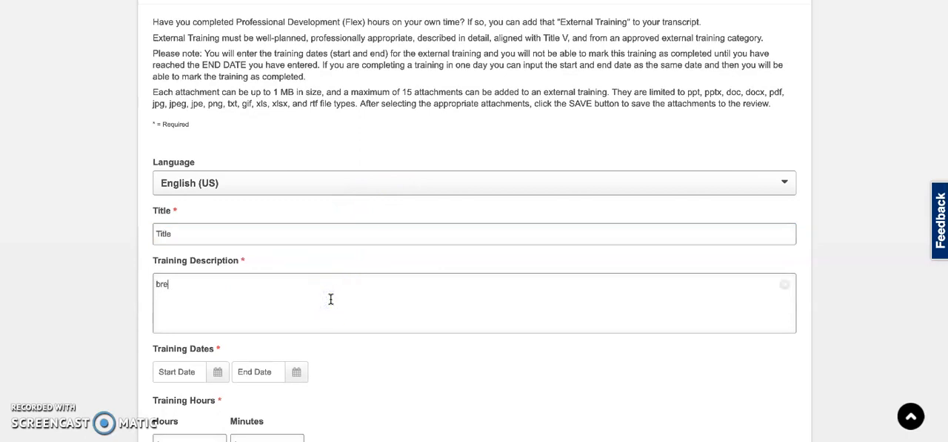
type("f desc")
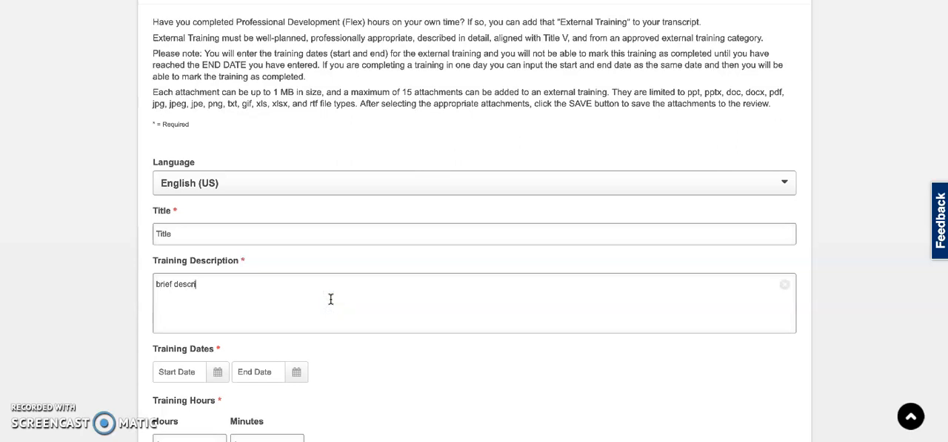
type("ription")
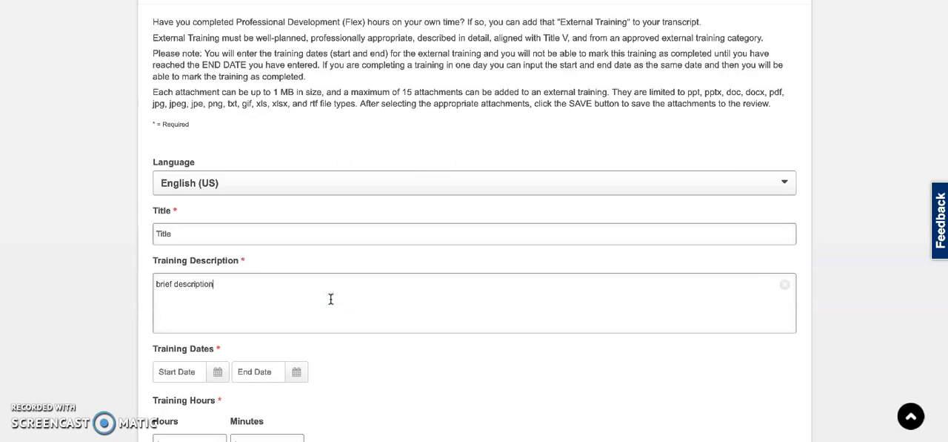
Step: Set the start and end dates to 5/30/2023 and the duration to 2 hours 15 minutes
left_click(178, 370)
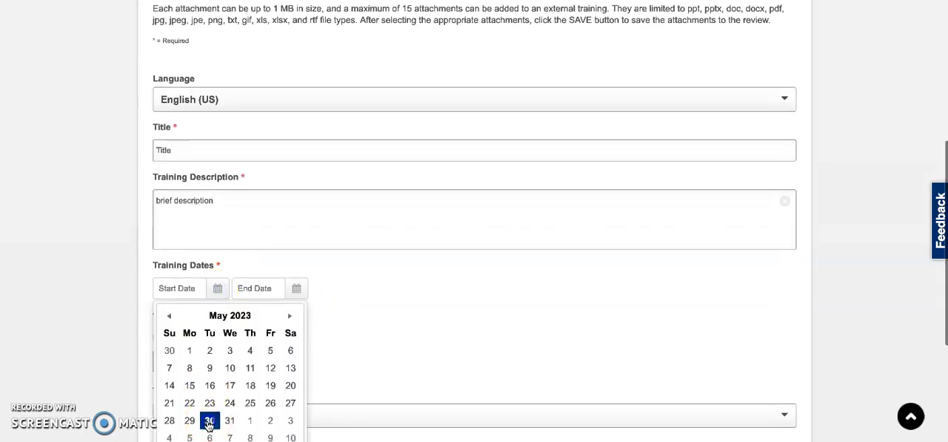
left_click(211, 421)
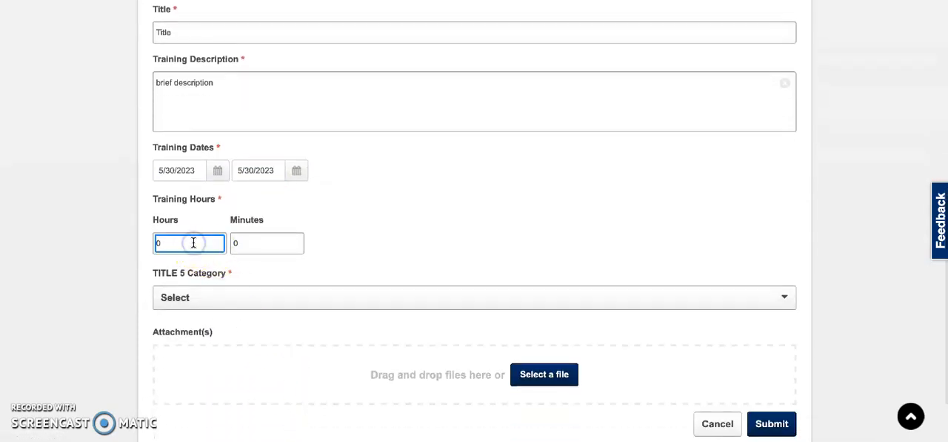
type("15")
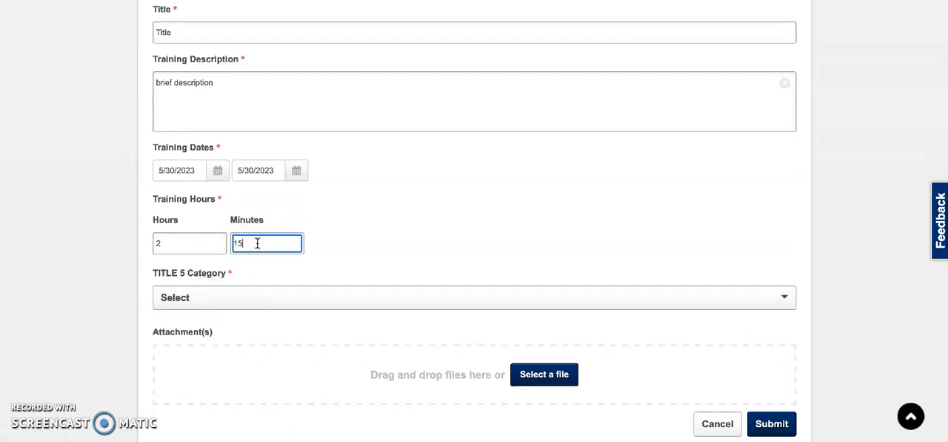
scroll("down", 3)
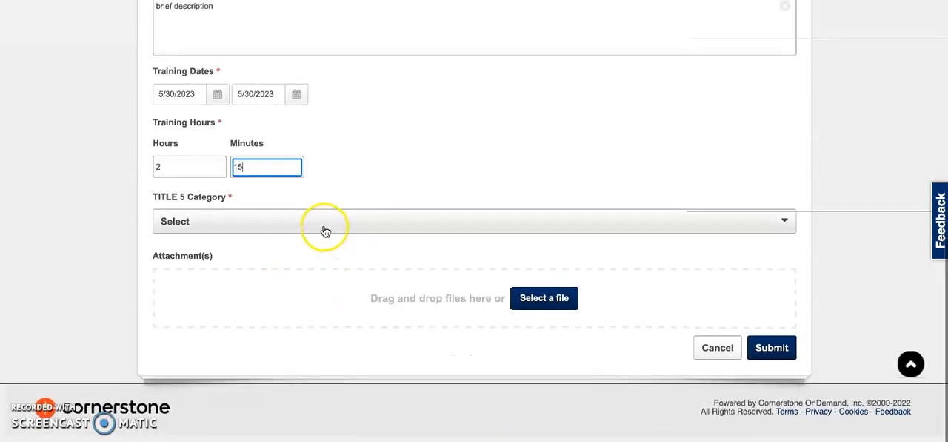
Step: Choose the departmental meetings, conferences and workshops Title 5 category and submit the training
left_click(475, 221)
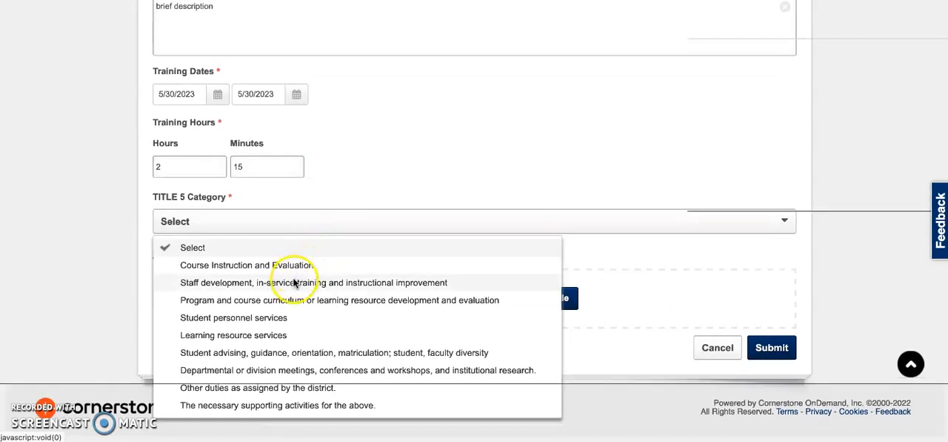
mouse_move(285, 356)
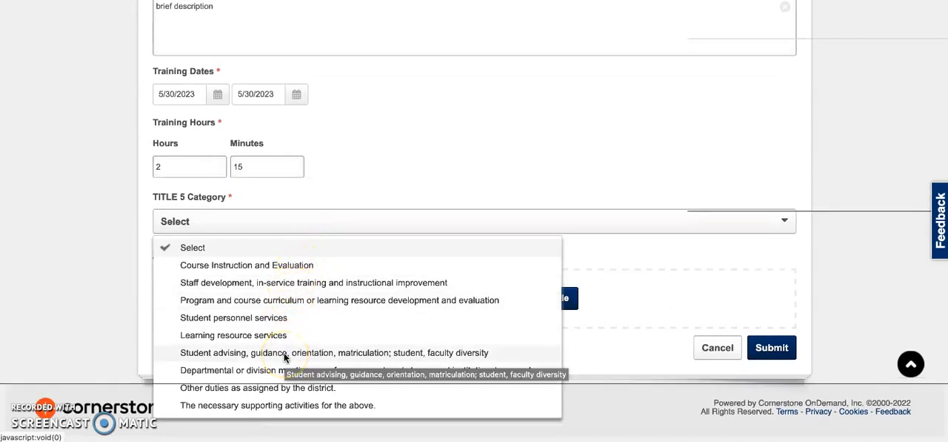
mouse_move(335, 370)
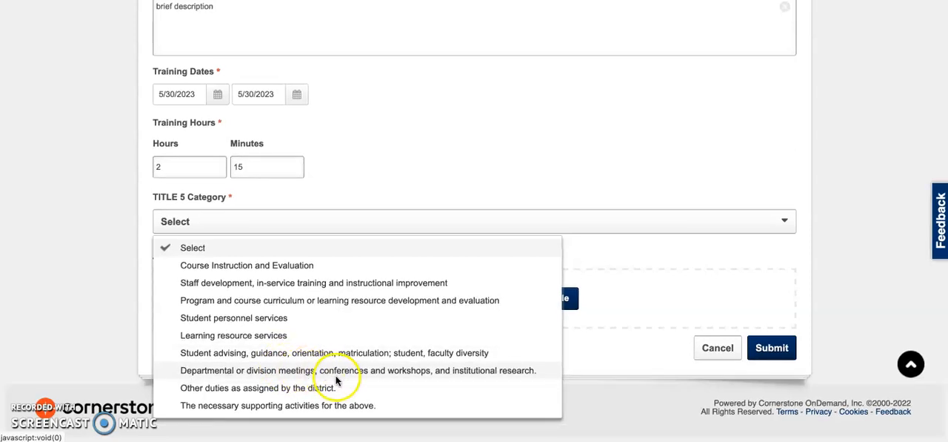
mouse_move(323, 405)
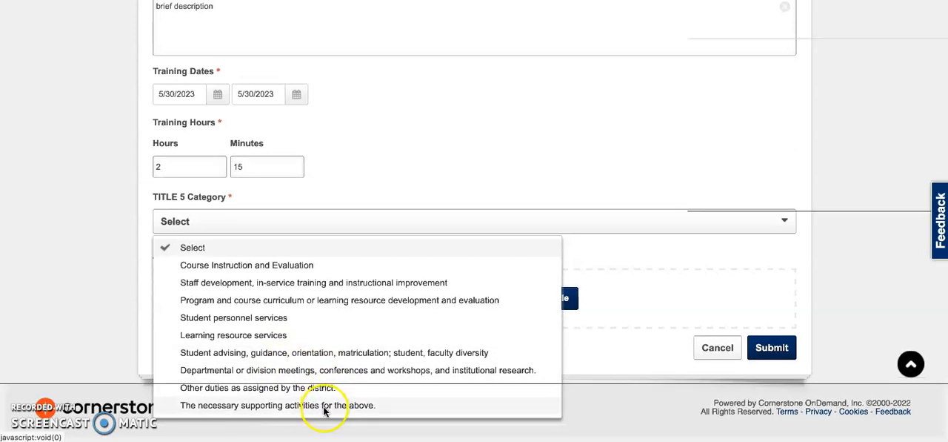
left_click(359, 370)
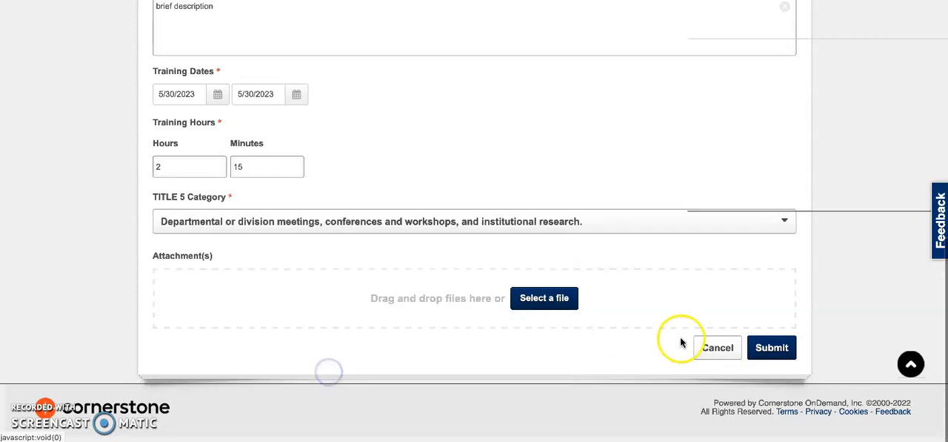
mouse_move(771, 347)
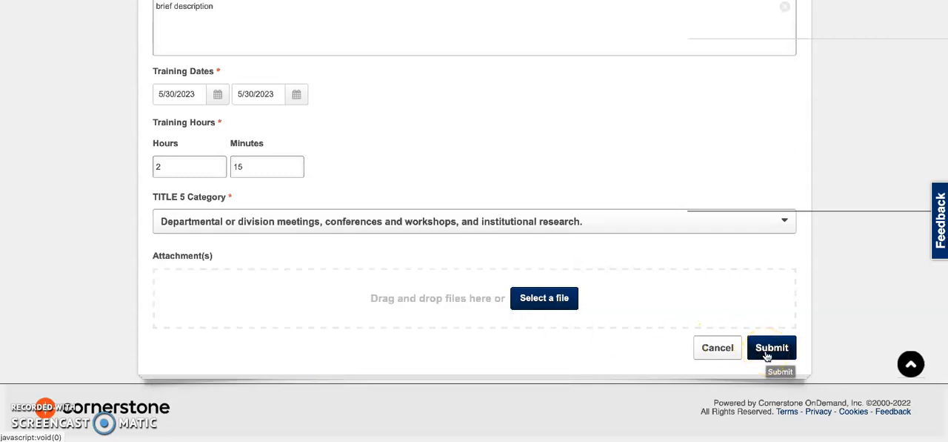
left_click(771, 347)
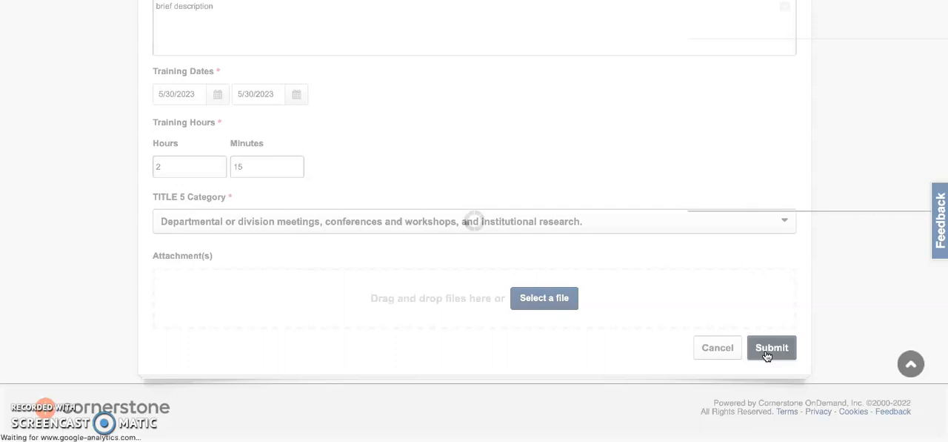
Step: Mark the new 'Title' external training row in the active transcript as complete
left_click(771, 347)
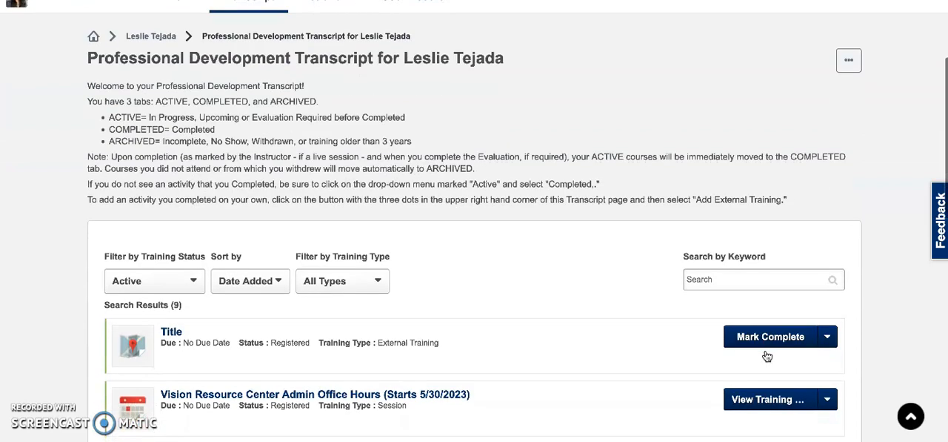
scroll("down", 3)
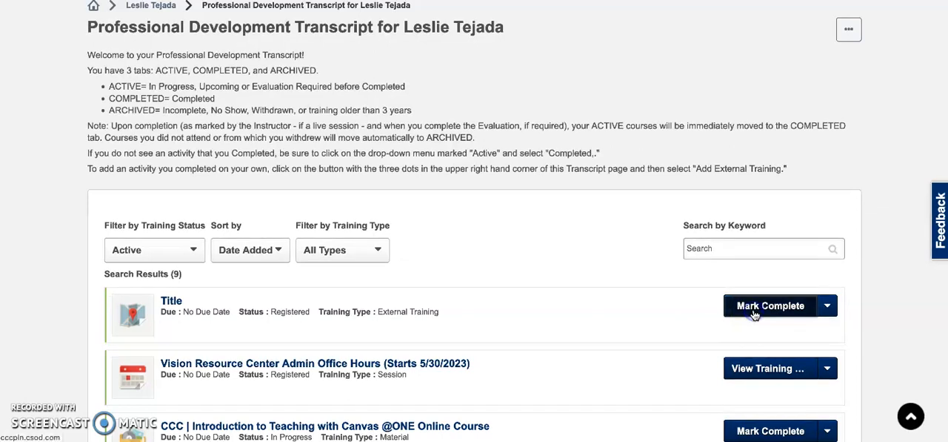
left_click(771, 305)
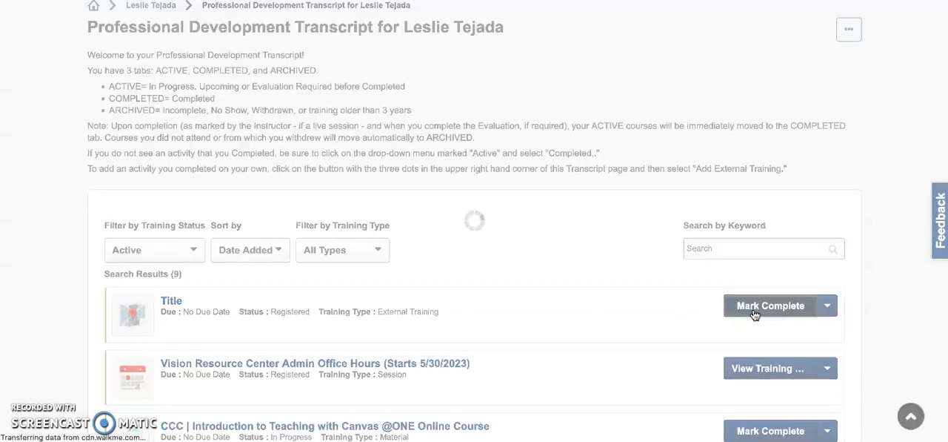
left_click(771, 305)
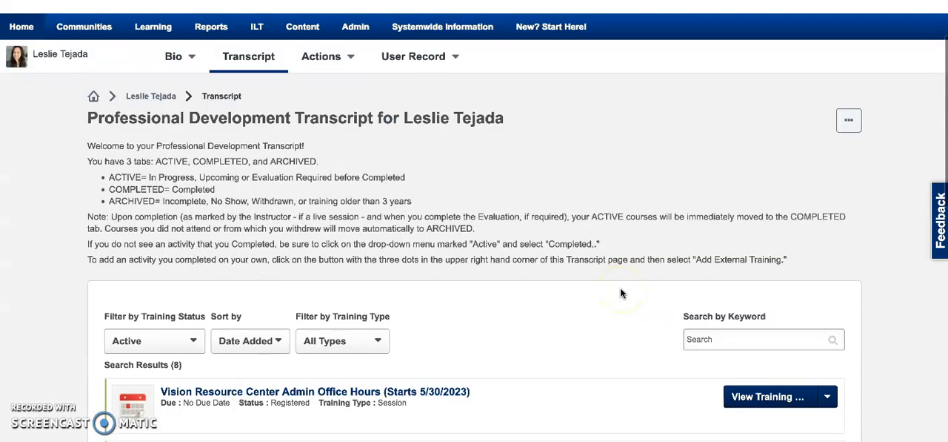
Step: Filter the transcript by Completed status so the 'Title' training completed 5/30/2023 lists first
scroll("down", 3)
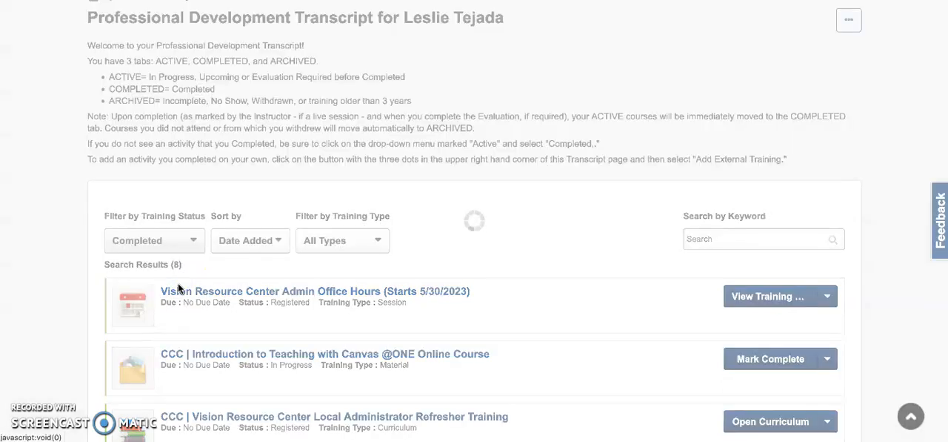
left_click(249, 240)
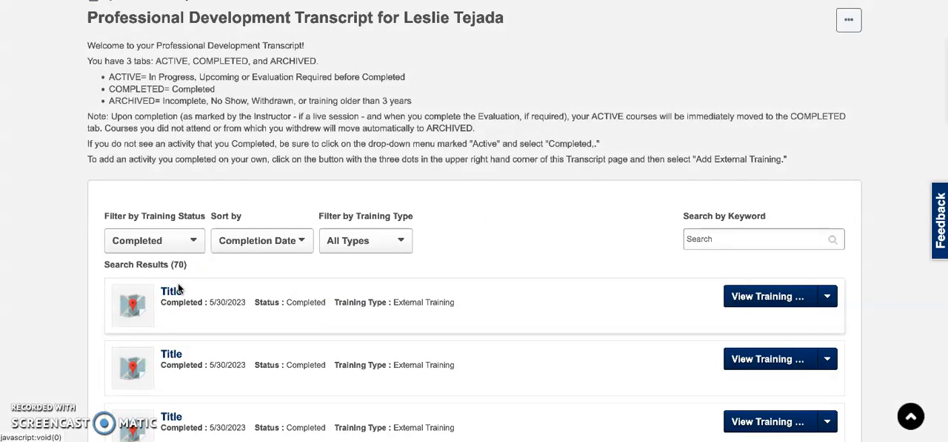